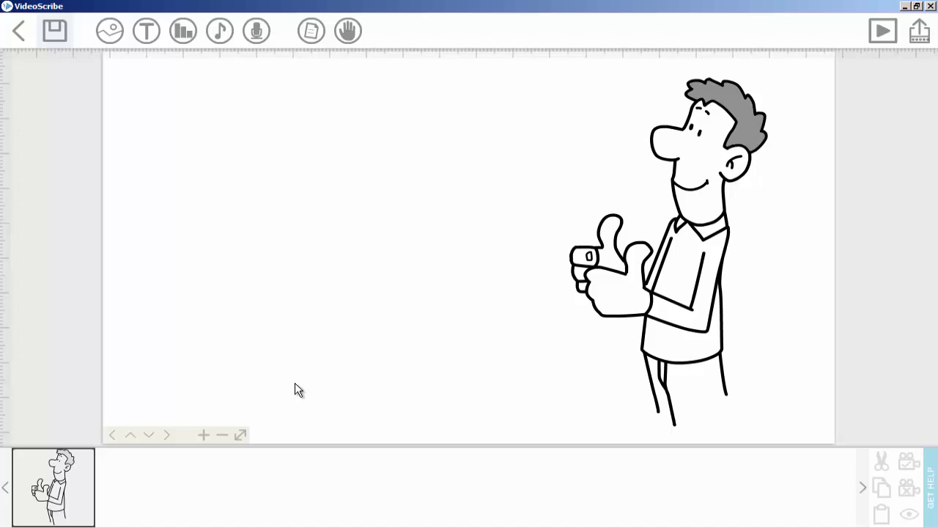
mouse_move(110, 62)
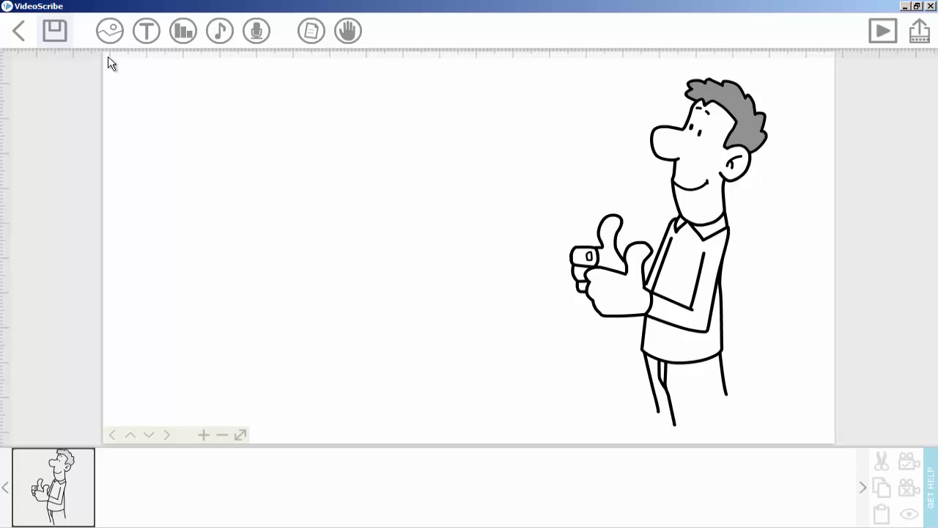
Step: Bring up the Add Image library from the top toolbar
left_click(109, 31)
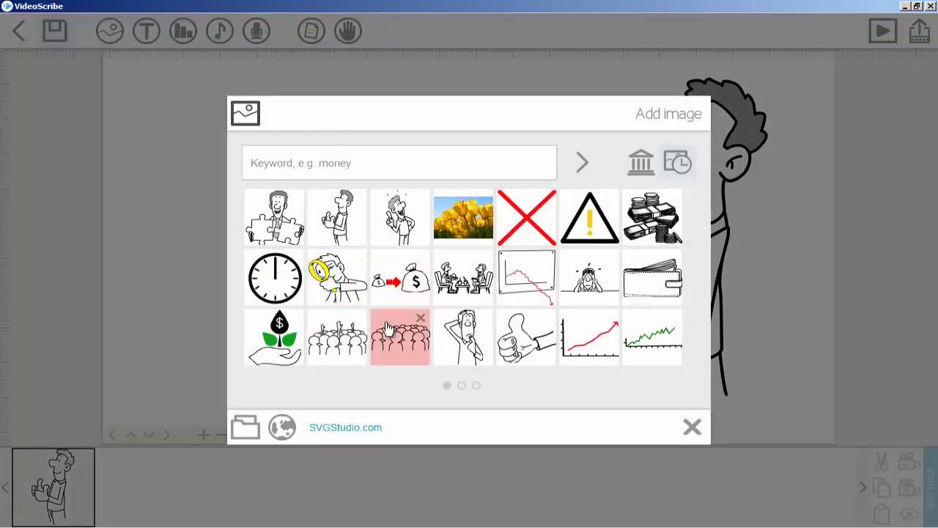
Step: Place the puzzle-holding man image on the canvas beside the thumbs-up man
left_click(272, 217)
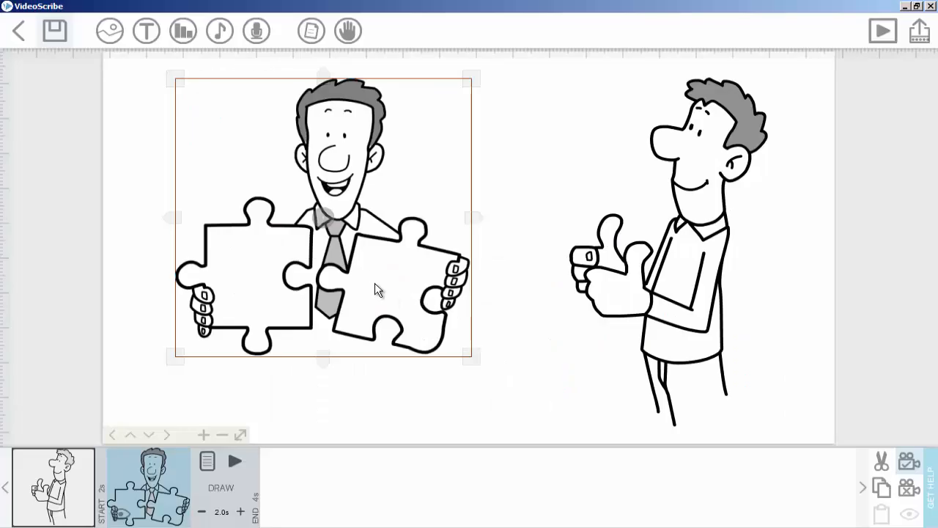
mouse_move(529, 246)
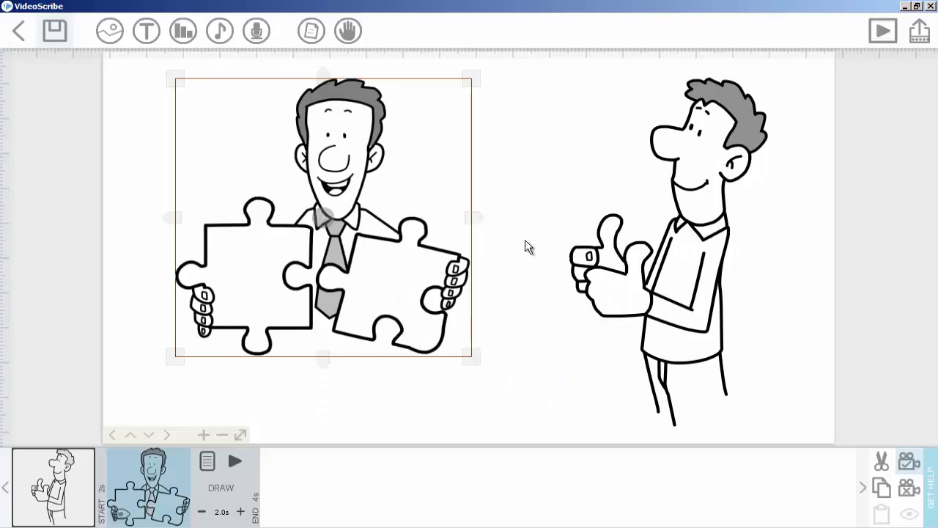
mouse_move(642, 286)
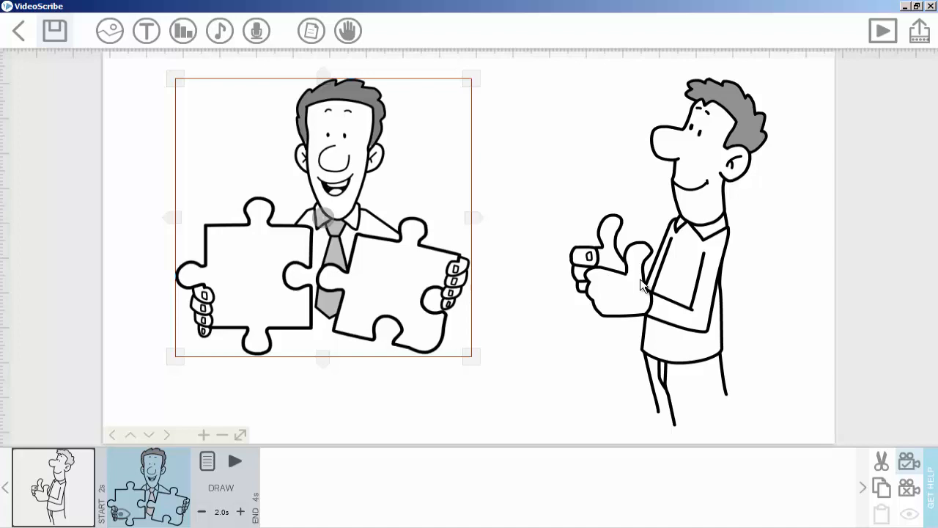
mouse_move(540, 248)
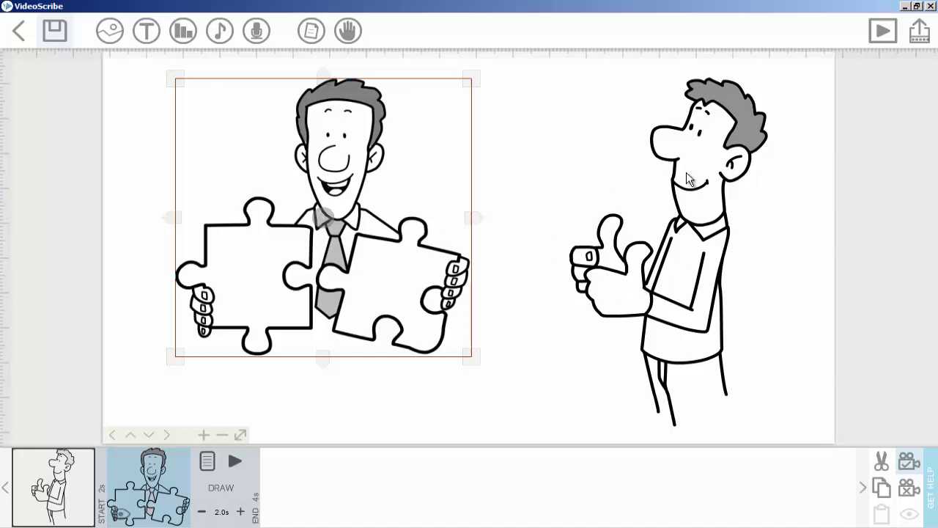
mouse_move(671, 211)
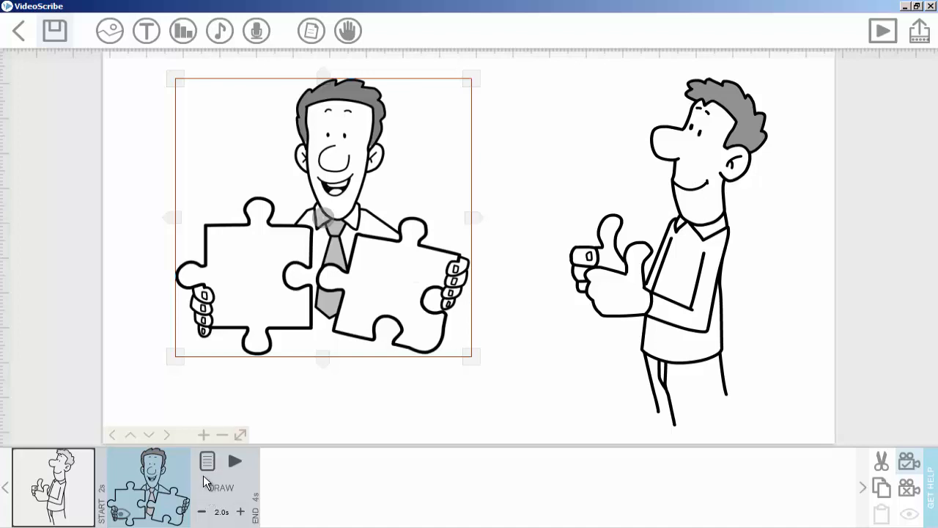
left_click(207, 460)
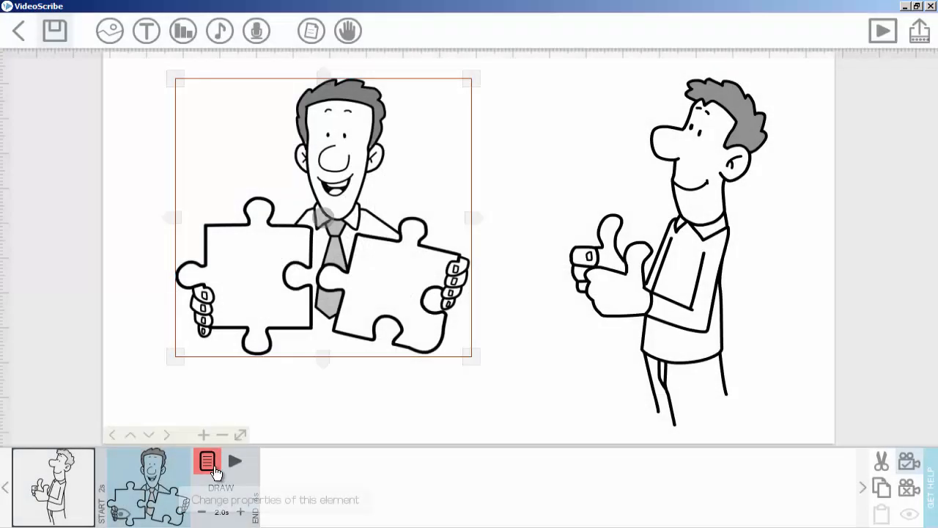
Step: Set the puzzle man's animation to MORPH with the thumbs-up man as the Morph from source
left_click(207, 460)
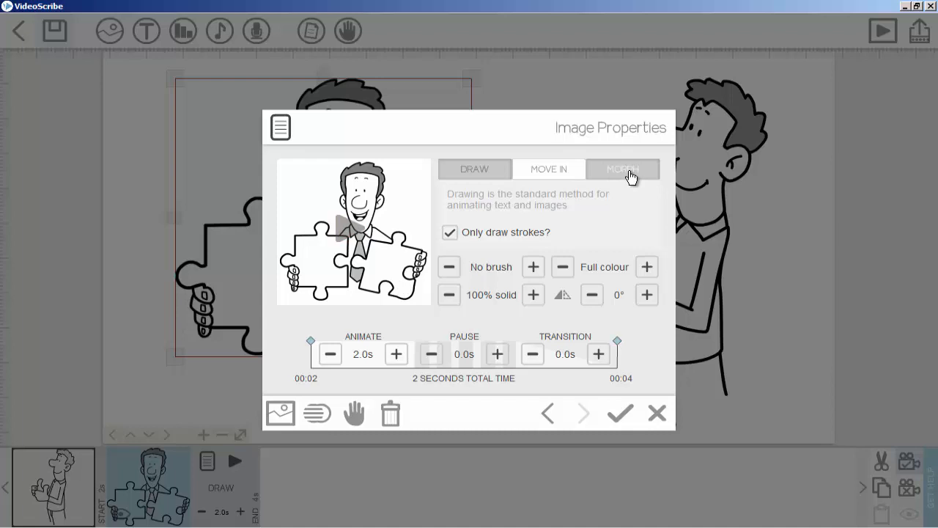
left_click(548, 168)
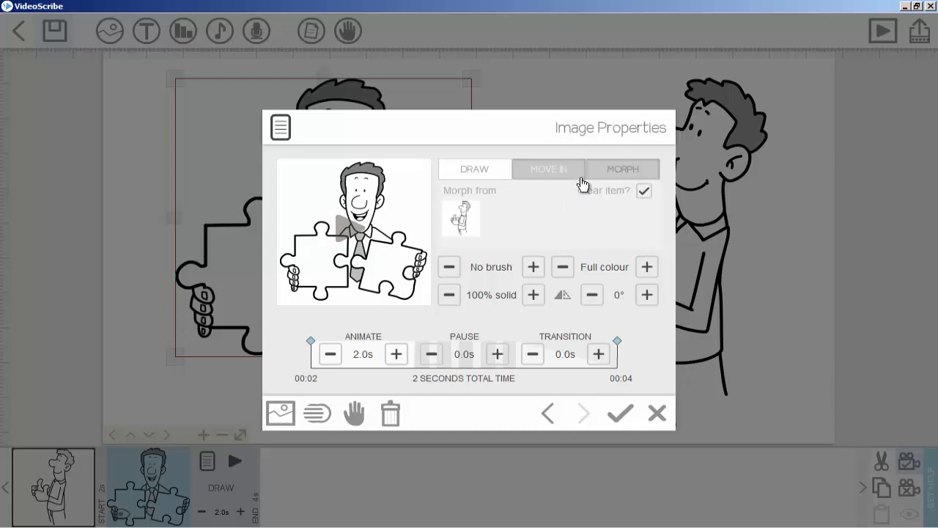
left_click(621, 169)
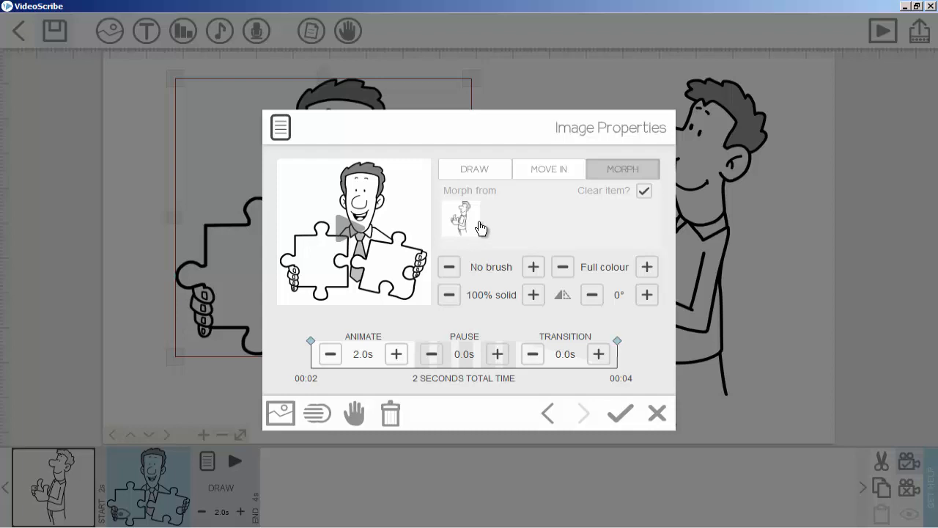
mouse_move(199, 233)
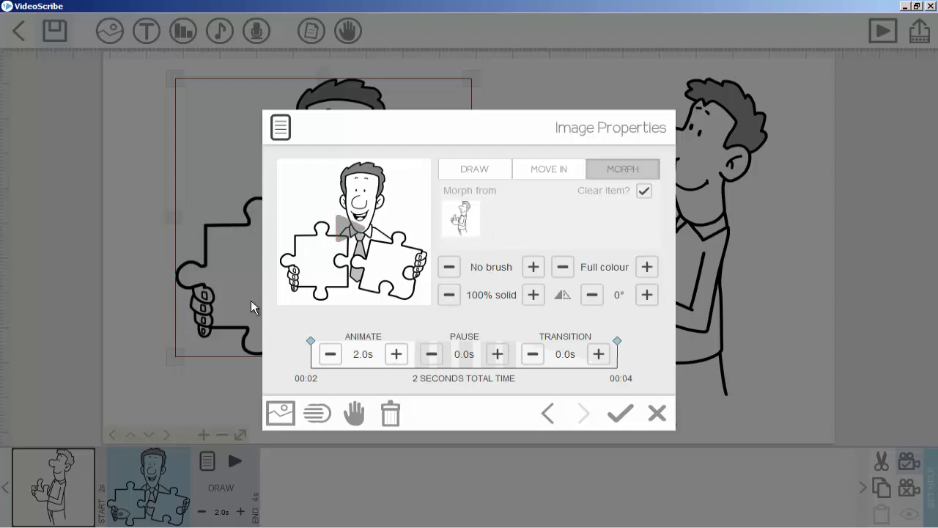
mouse_move(457, 208)
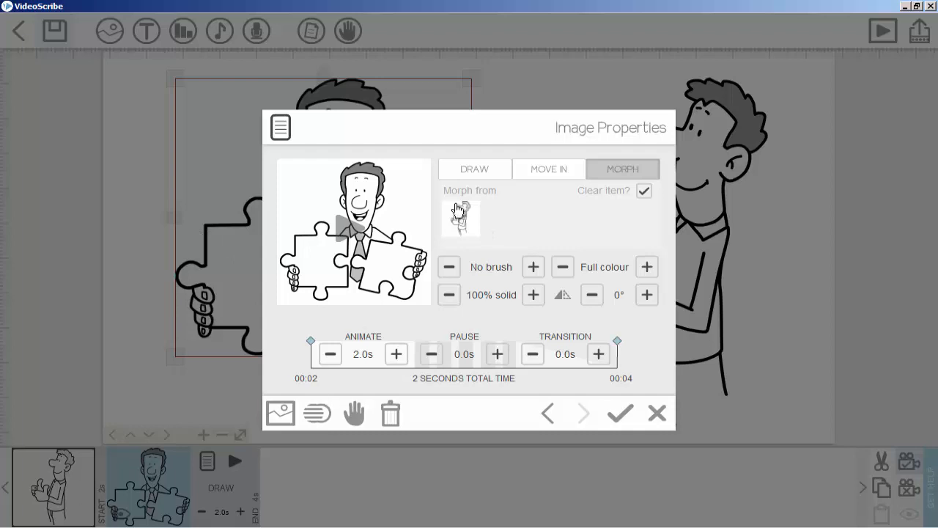
left_click(460, 219)
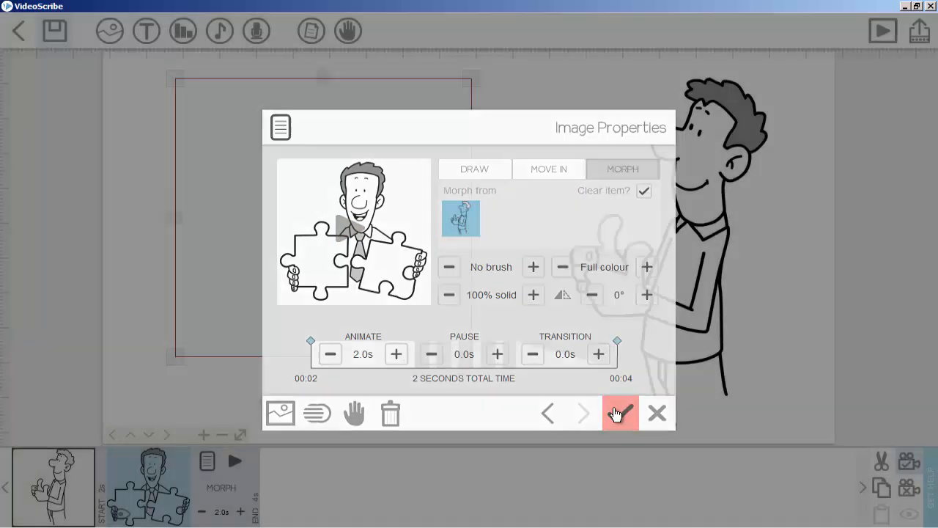
left_click(620, 413)
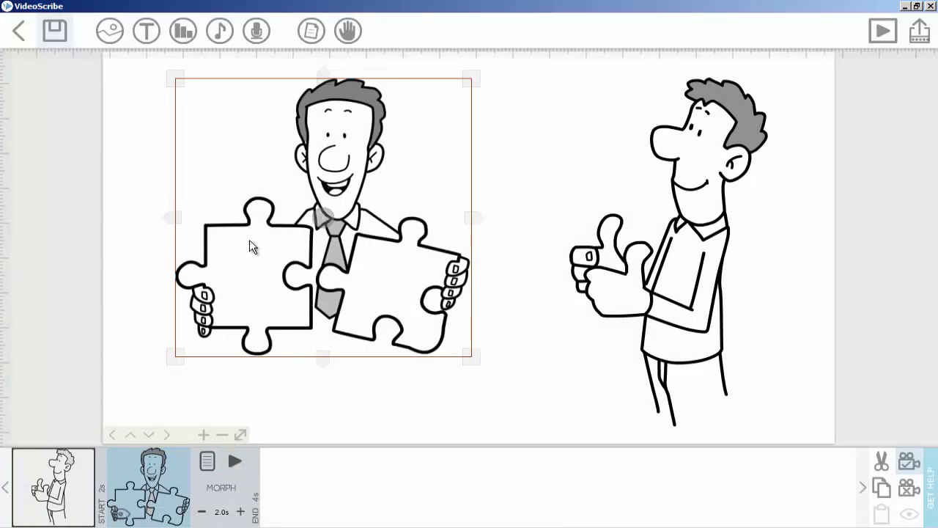
mouse_move(381, 282)
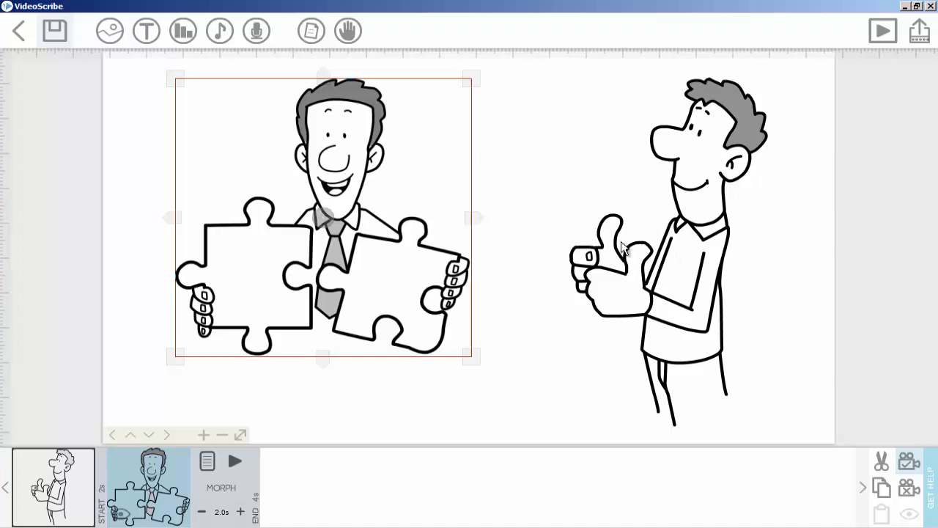
mouse_move(398, 422)
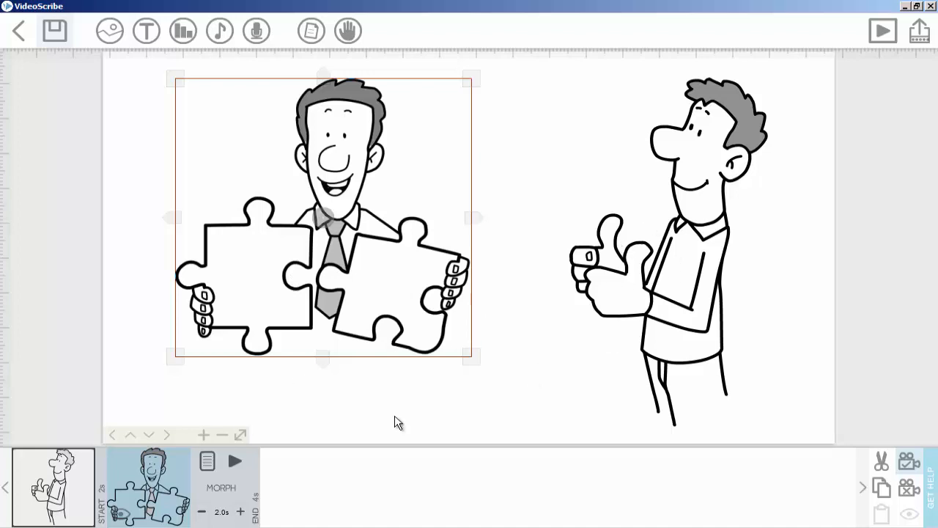
left_click(882, 29)
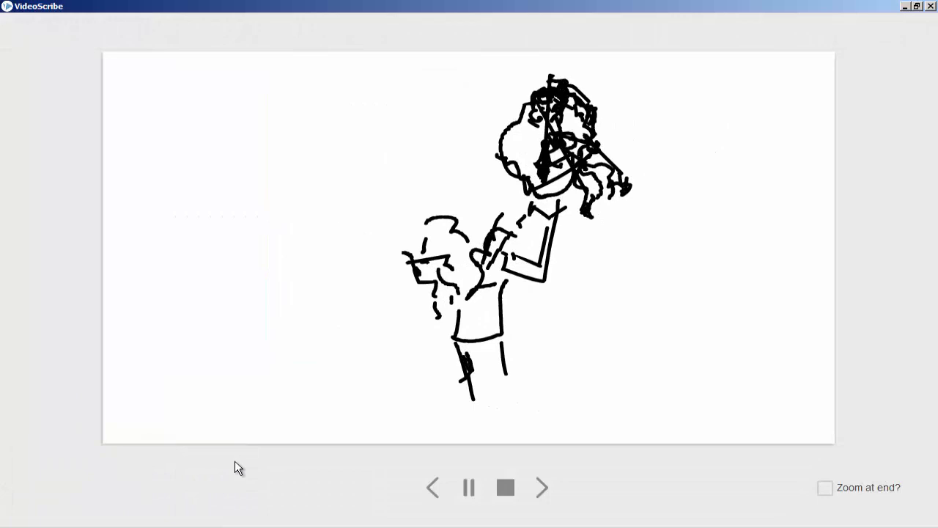
left_click(504, 487)
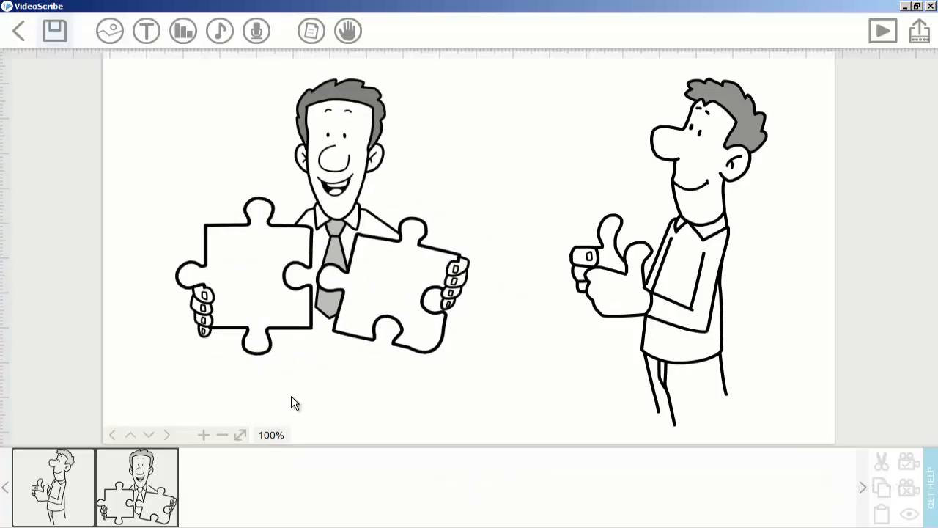
left_click(138, 487)
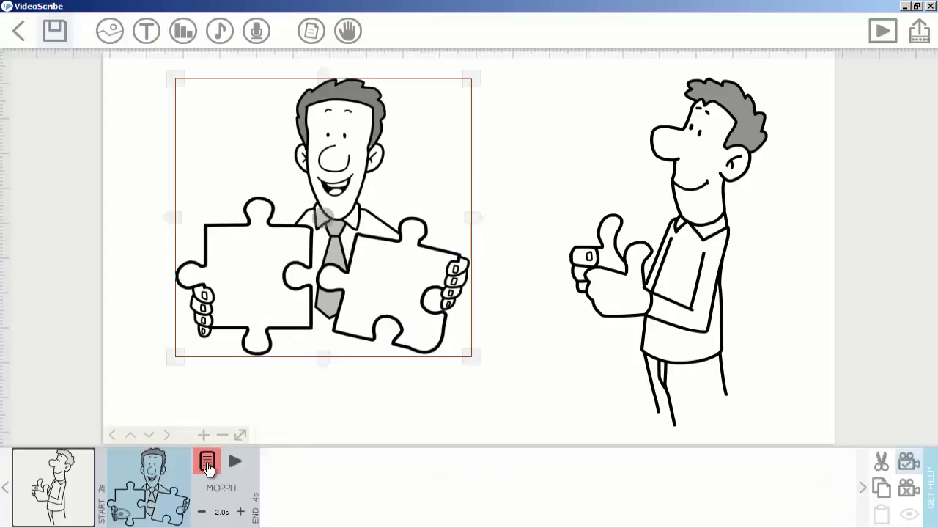
Step: Raise the puzzle man's PAUSE to 4.0s and confirm it
left_click(208, 460)
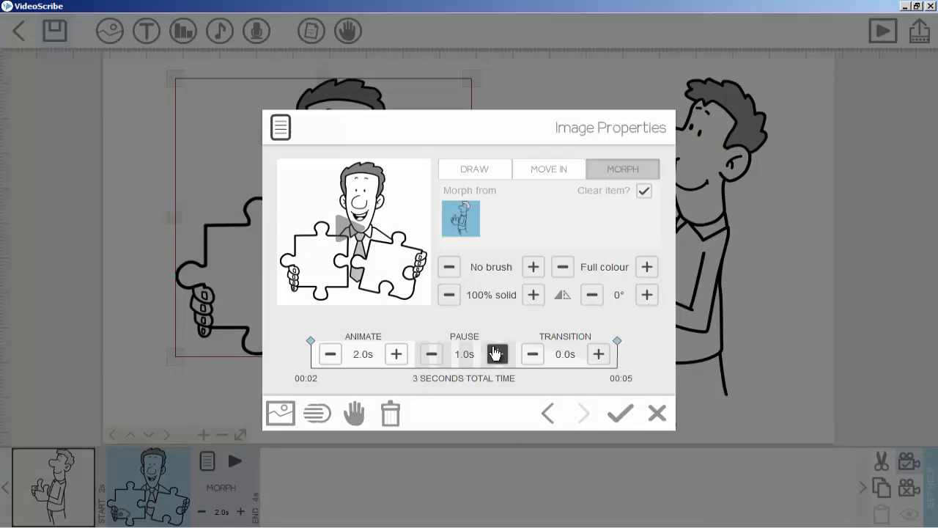
left_click(499, 354)
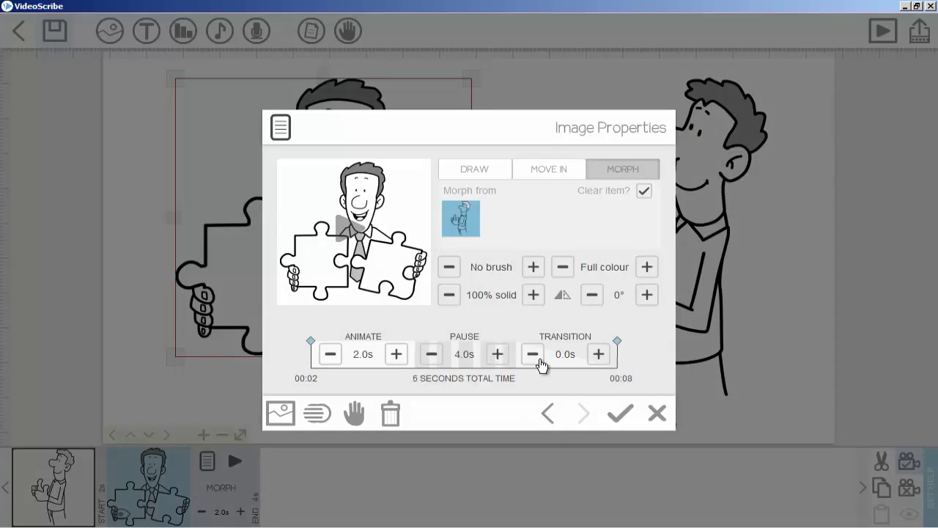
left_click(618, 414)
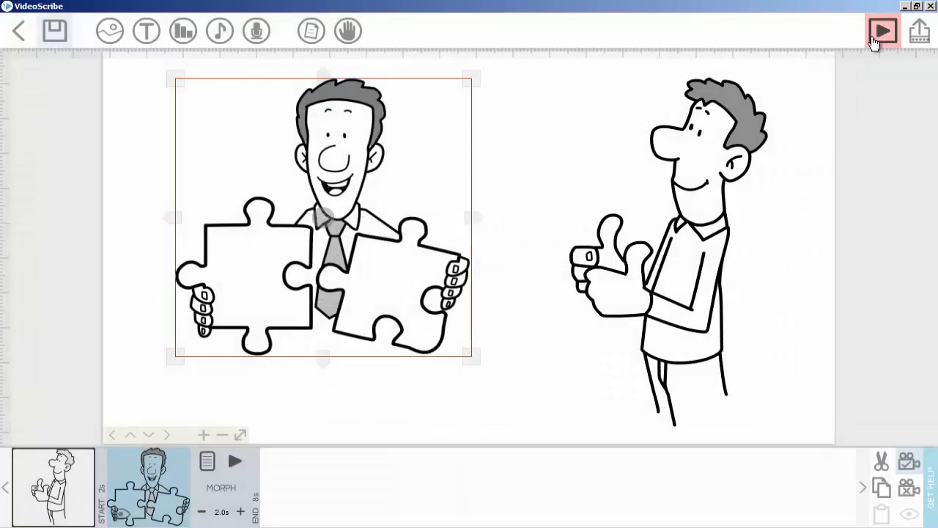
left_click(883, 30)
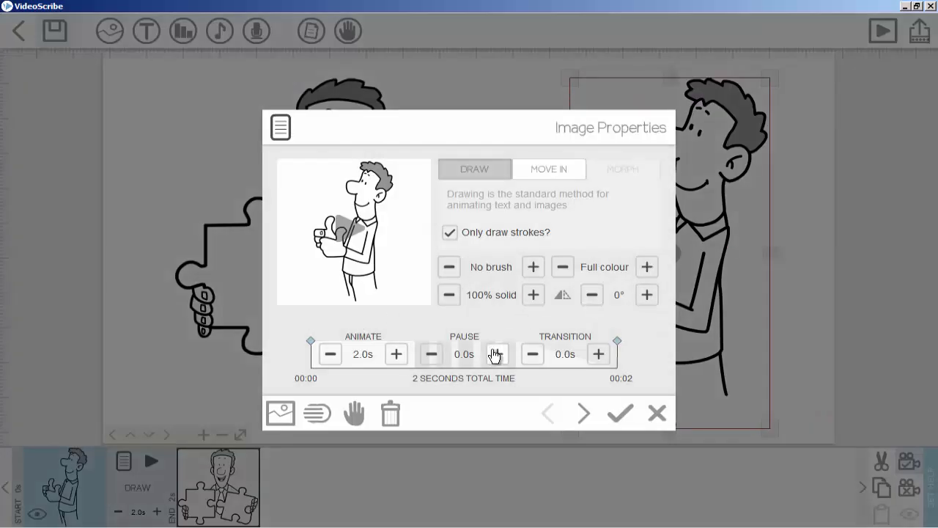
Step: Raise the thumbs-up man's PAUSE to 2.0s and confirm it
left_click(497, 353)
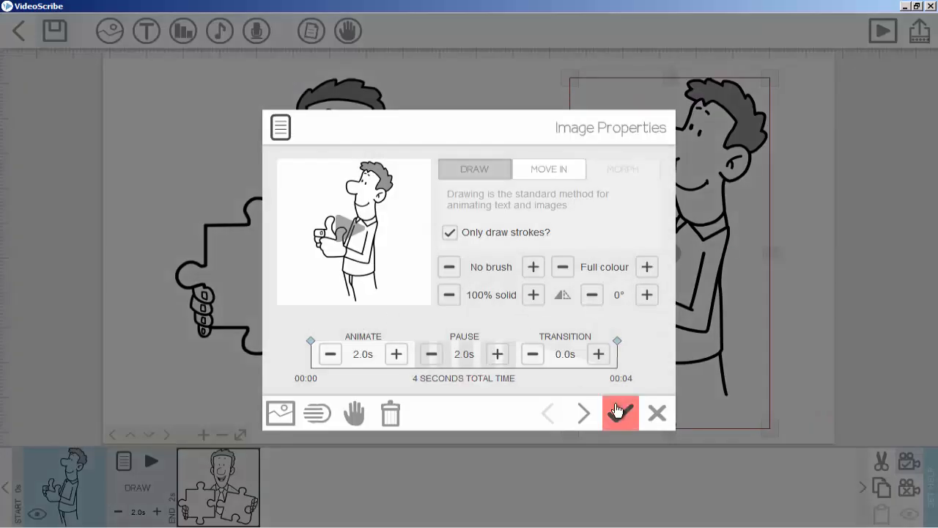
left_click(620, 413)
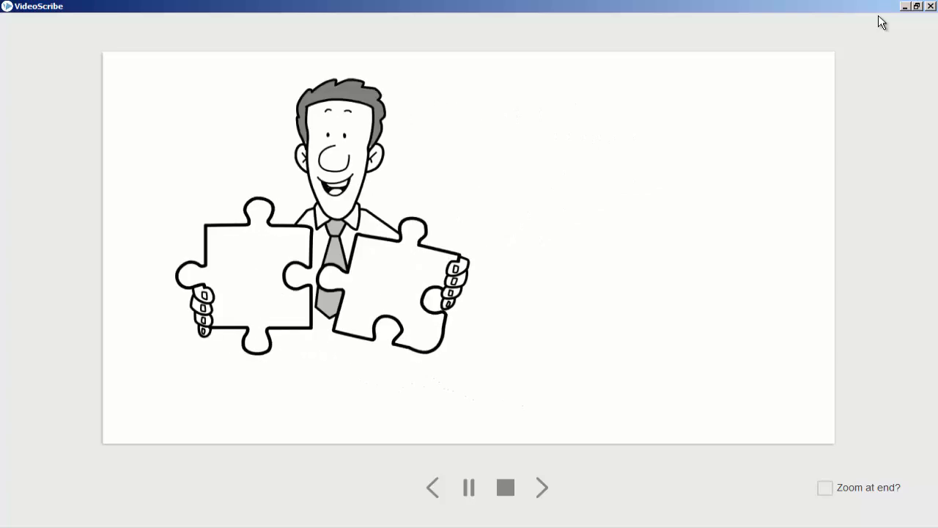
mouse_move(750, 383)
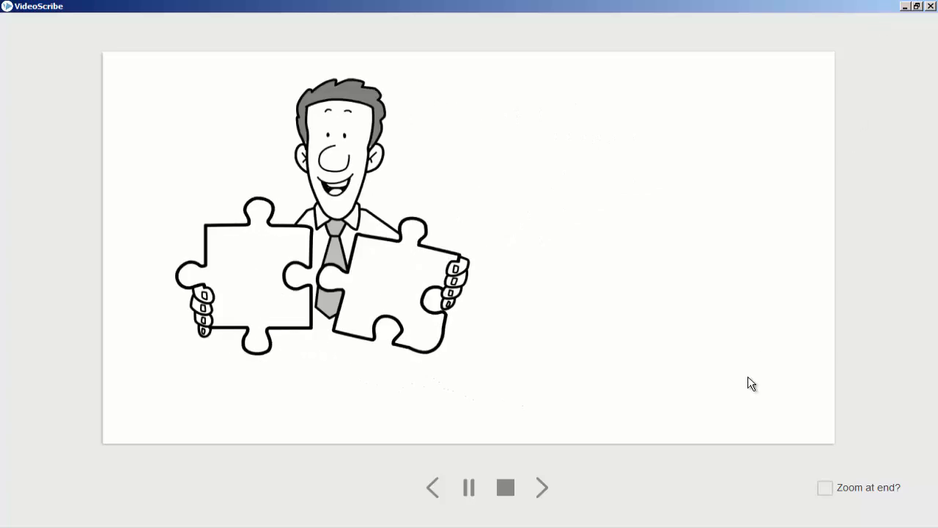